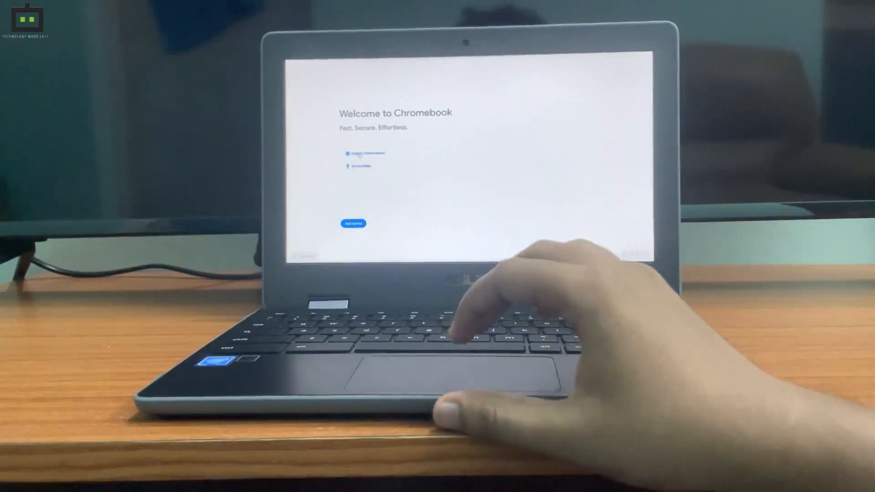
Choose English (India) as the setup language and confirm it on the Welcome screen.
click(352, 223)
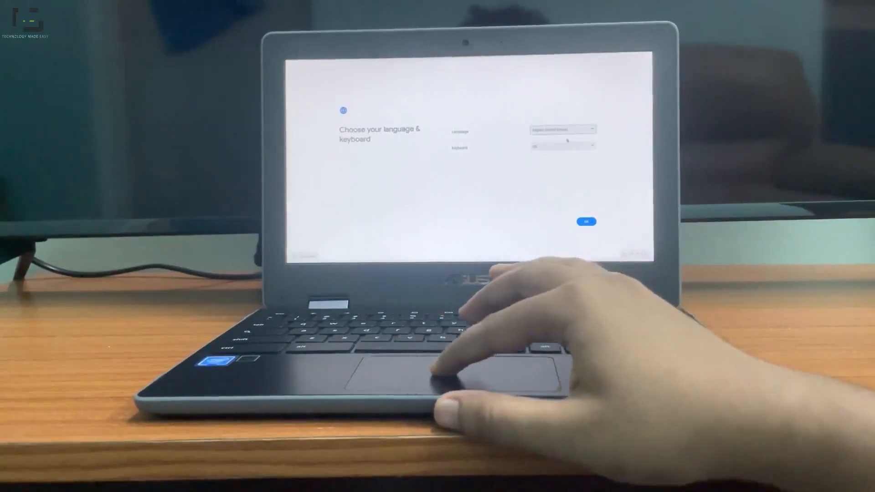
click(562, 129)
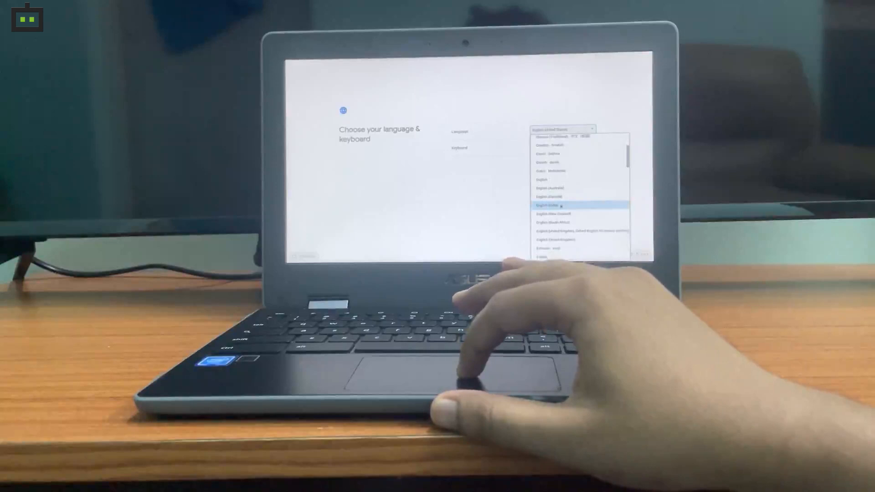
click(548, 205)
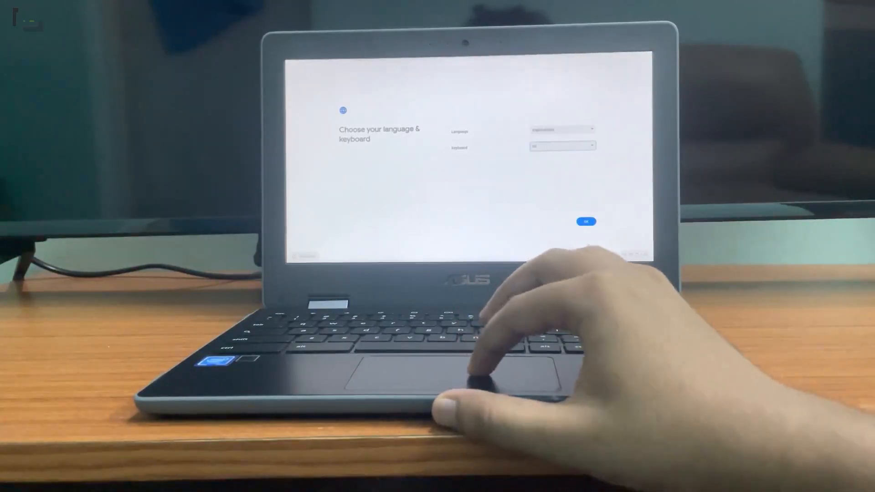
click(585, 222)
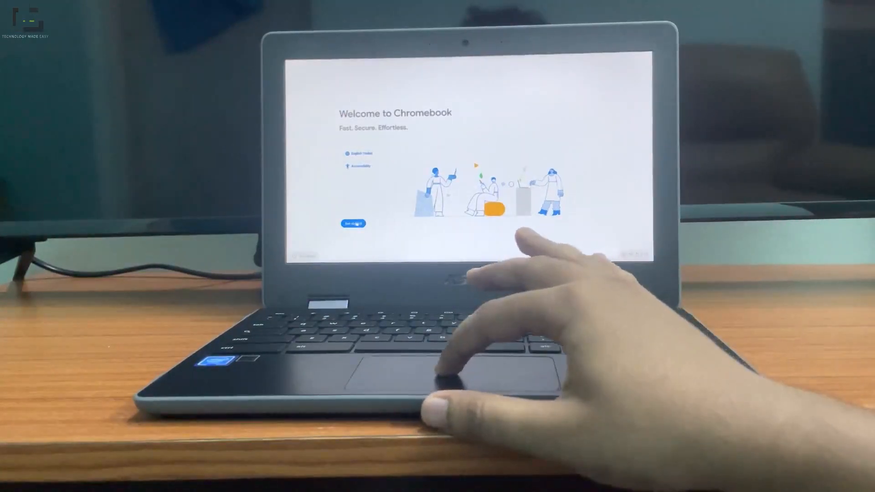
Start the Chromebook setup and advance to the Google Terms of Service page.
click(352, 223)
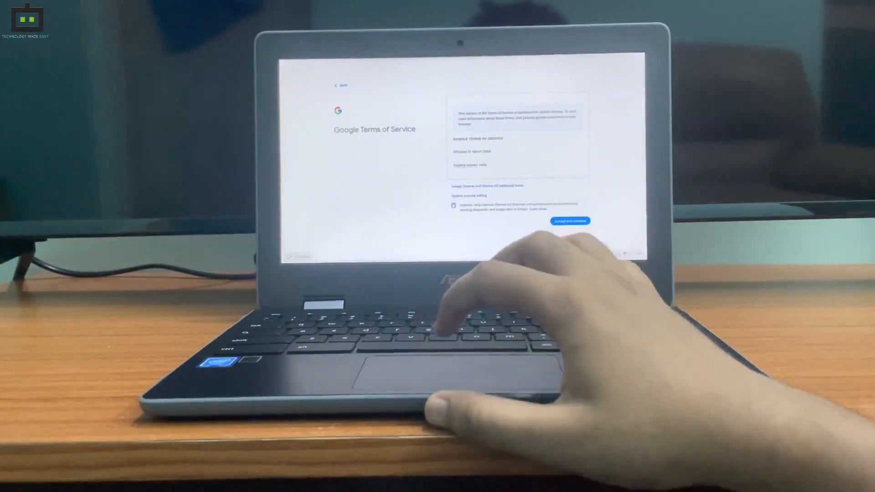
Accept the Google Terms of Service and continue to the who-is-using question.
click(568, 220)
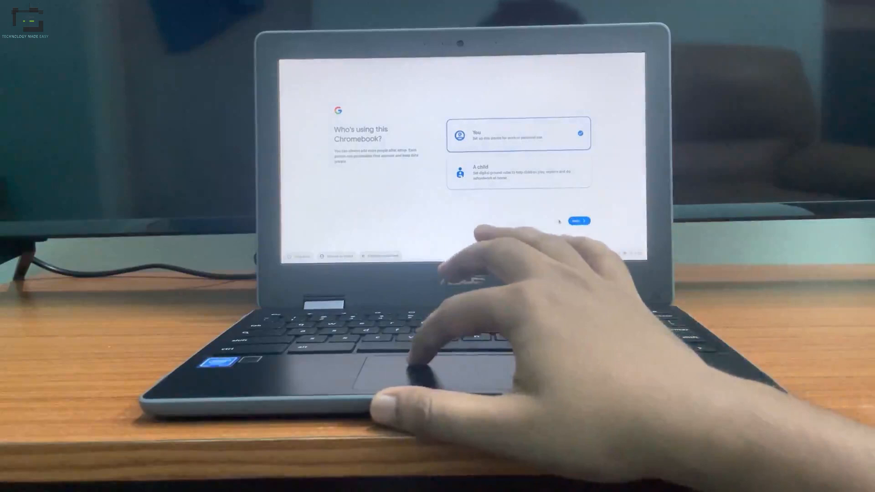
Select 'A child', switch back to 'You', and continue to Google sign-in.
click(518, 171)
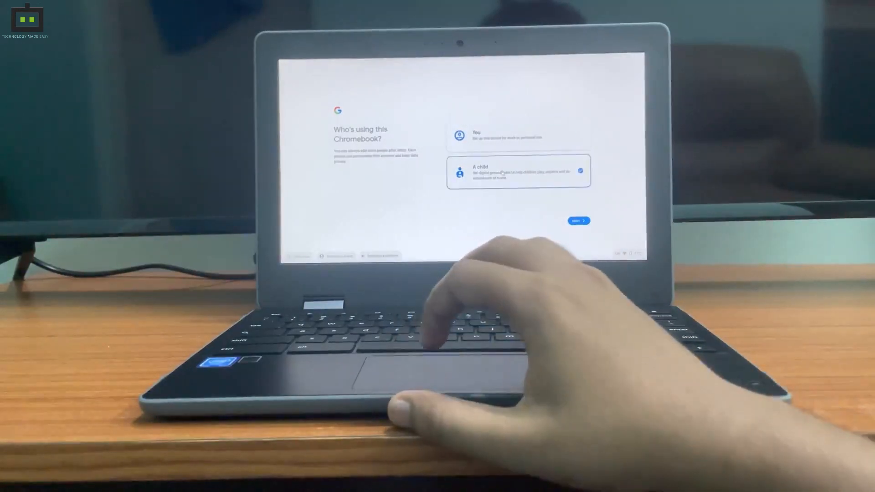
click(517, 134)
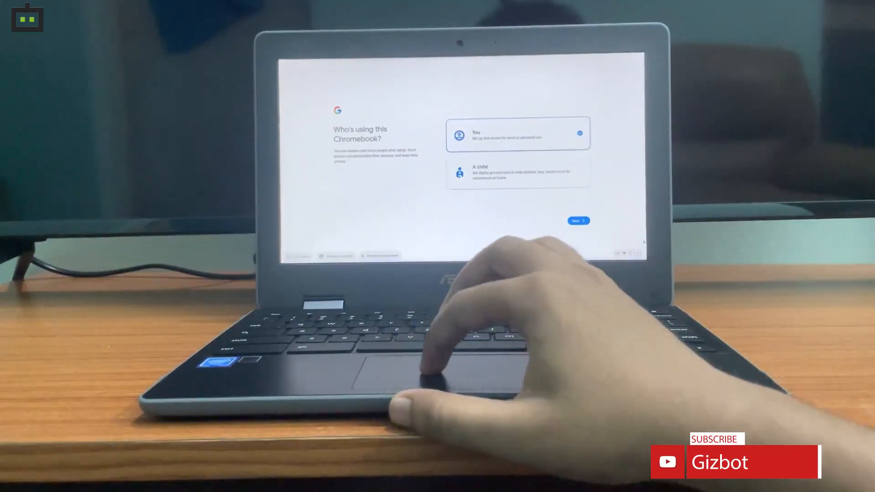
click(578, 220)
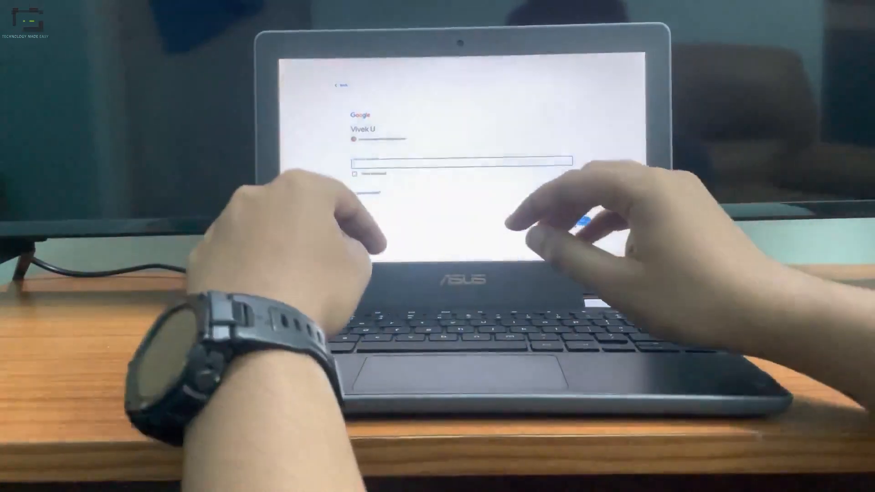
Enter the Google account password to sign in.
text(password)
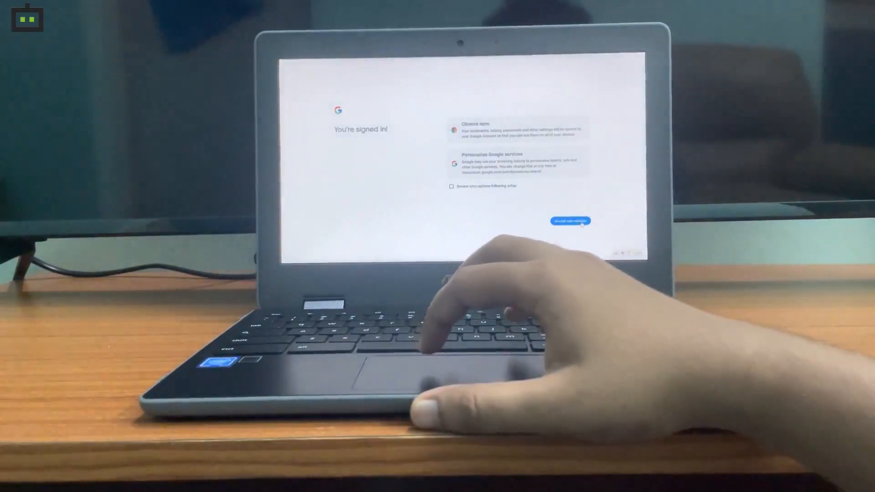
Accept the sync settings and the Google Play apps and services terms.
click(569, 221)
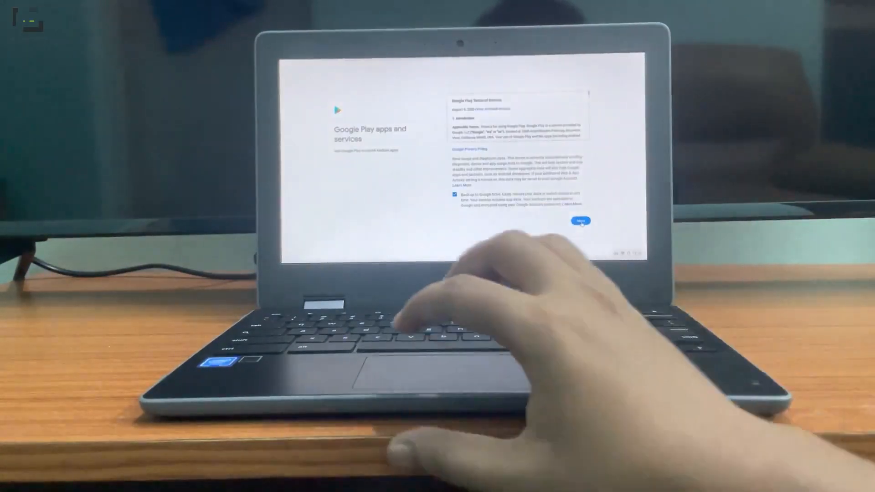
click(580, 221)
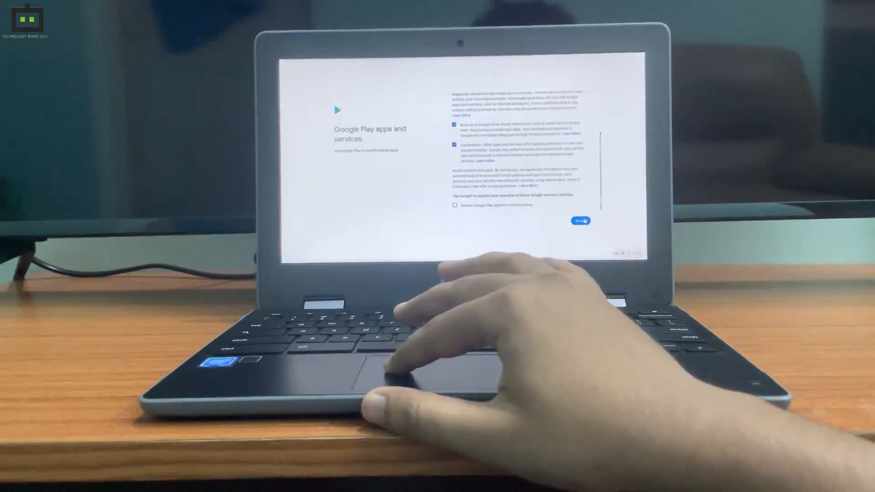
click(580, 221)
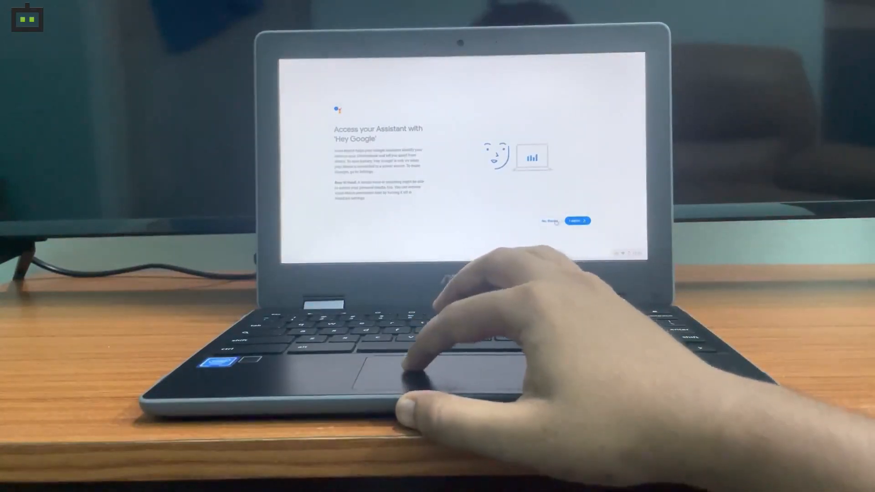
Decline Hey Google and finish setup to reach the desktop.
click(578, 221)
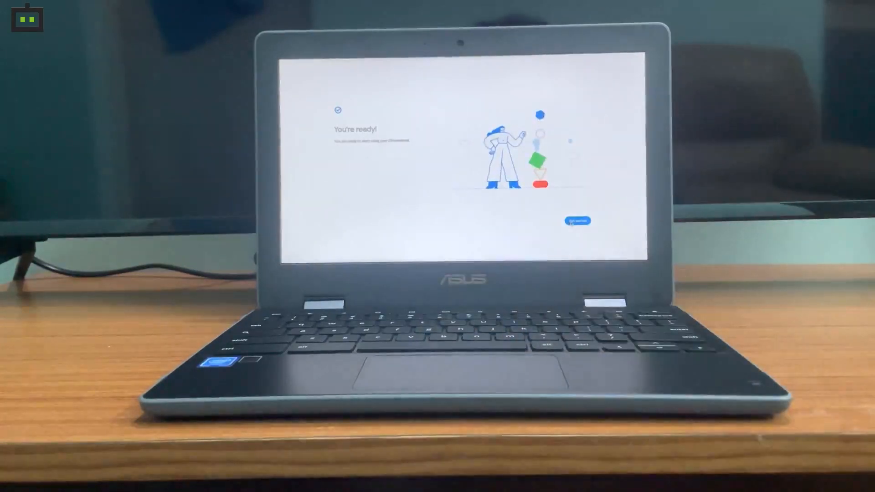
click(576, 220)
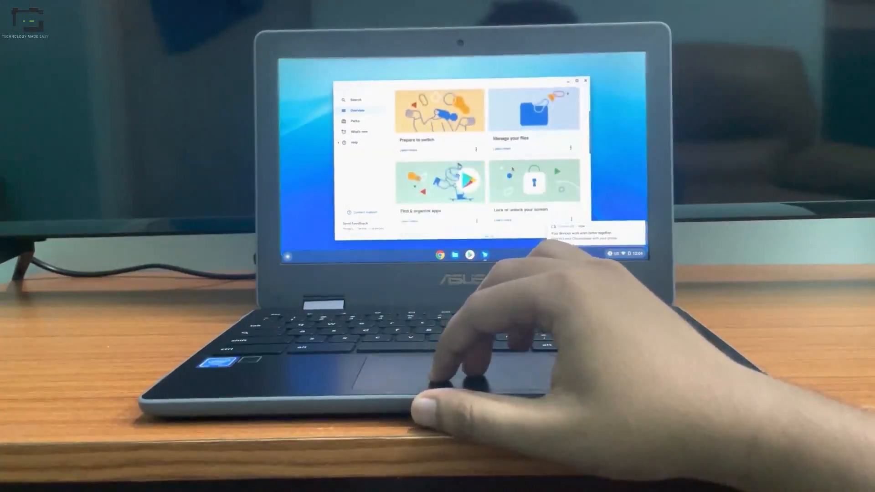
Dismiss the Explore welcome guide and launch Google Play Store from the shelf.
scroll(down, 3)
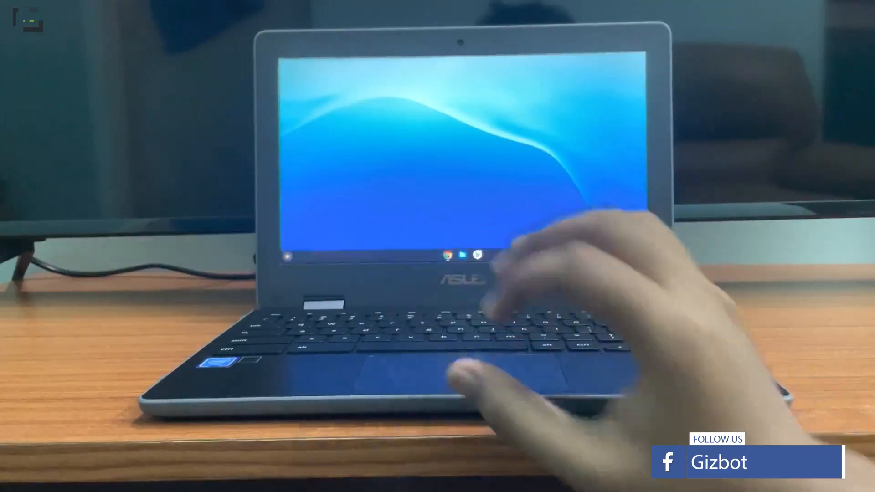
click(444, 255)
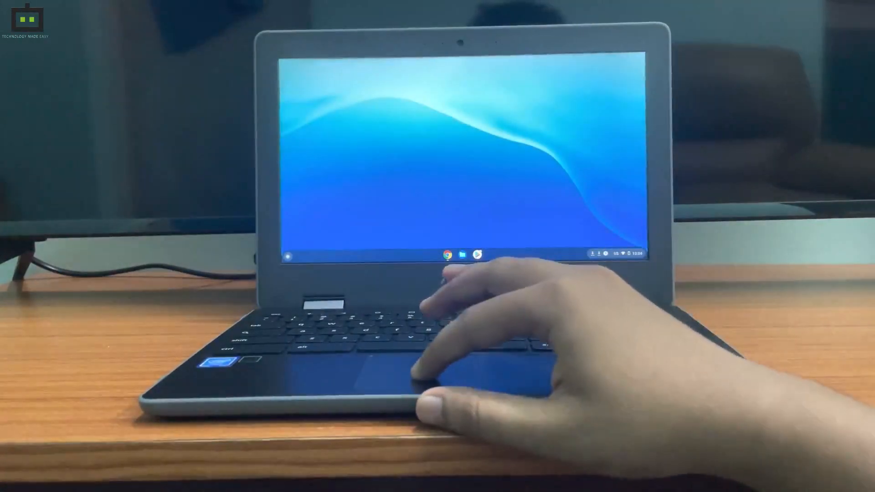
click(475, 255)
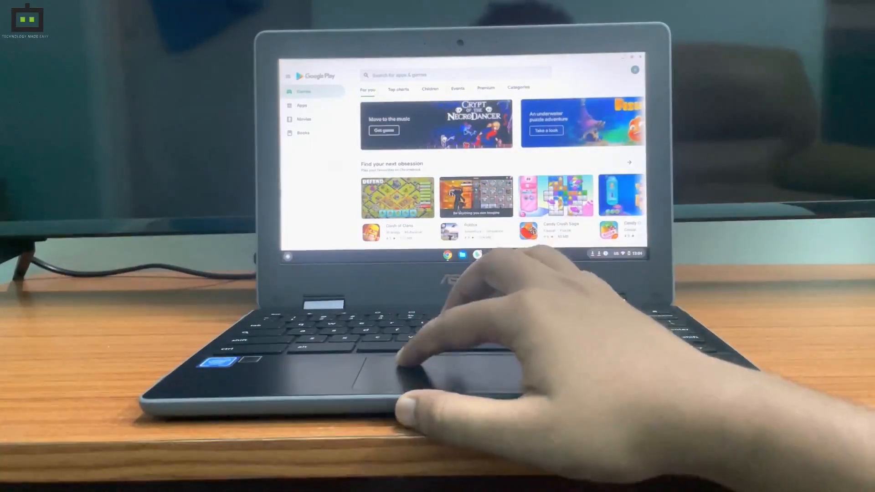
Scroll through the Games carousels, then show the full grid of installed apps.
scroll(down, 3)
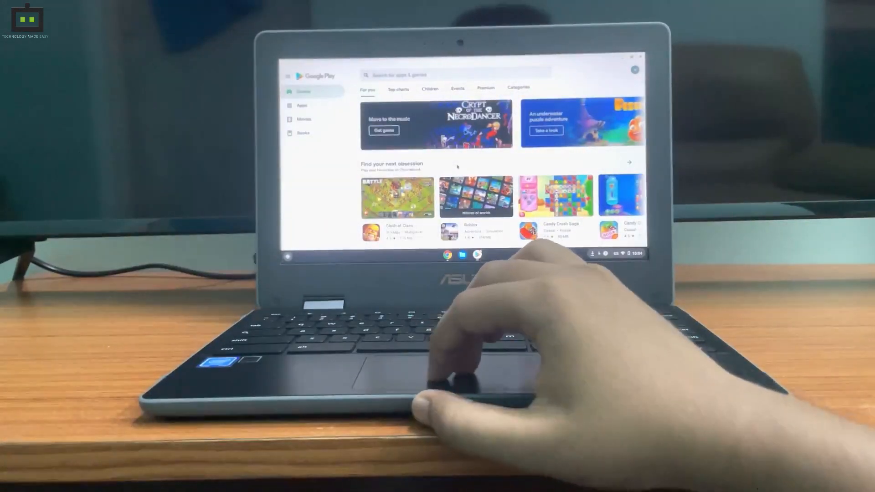
scroll(down, 3)
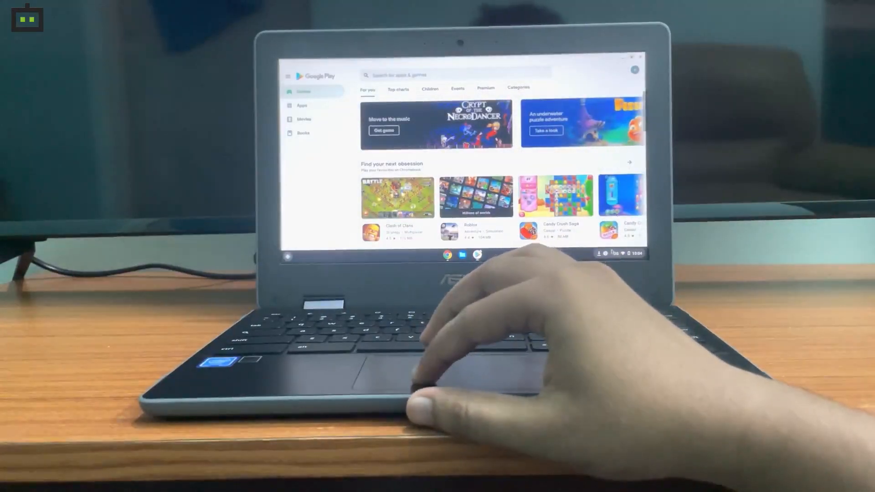
click(617, 253)
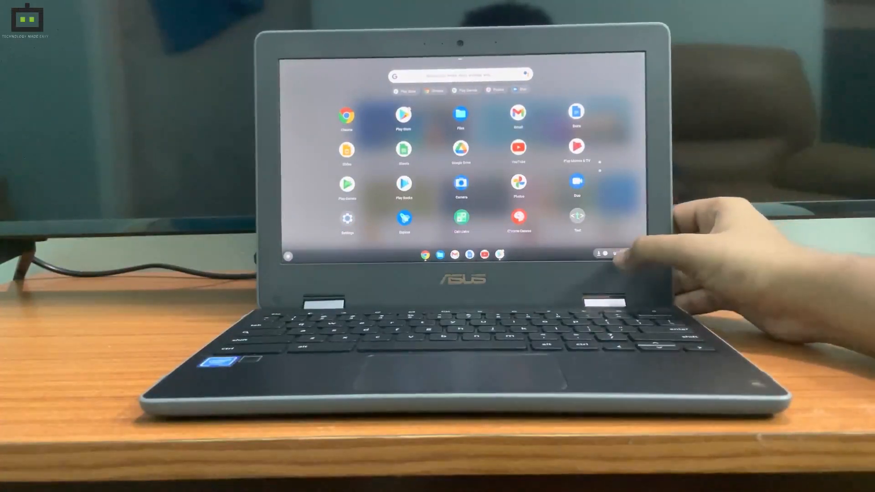
Bring up Quick Settings from the status area and show the Bluetooth page.
click(608, 255)
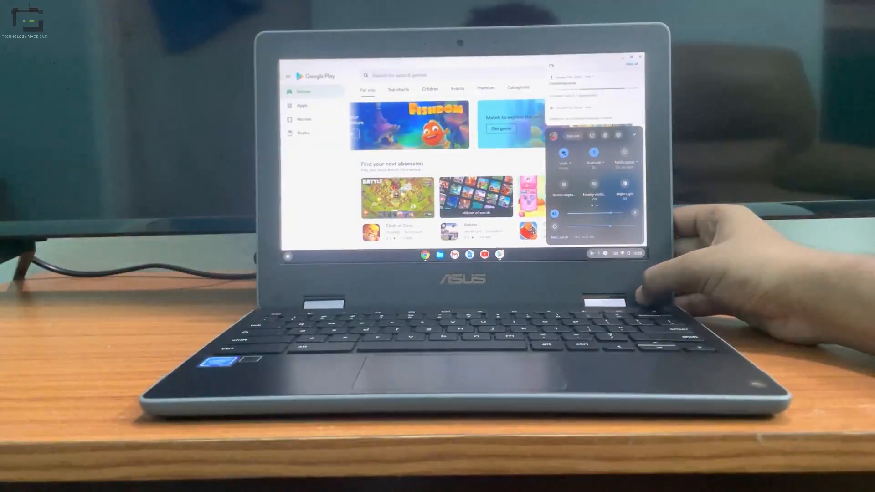
click(594, 151)
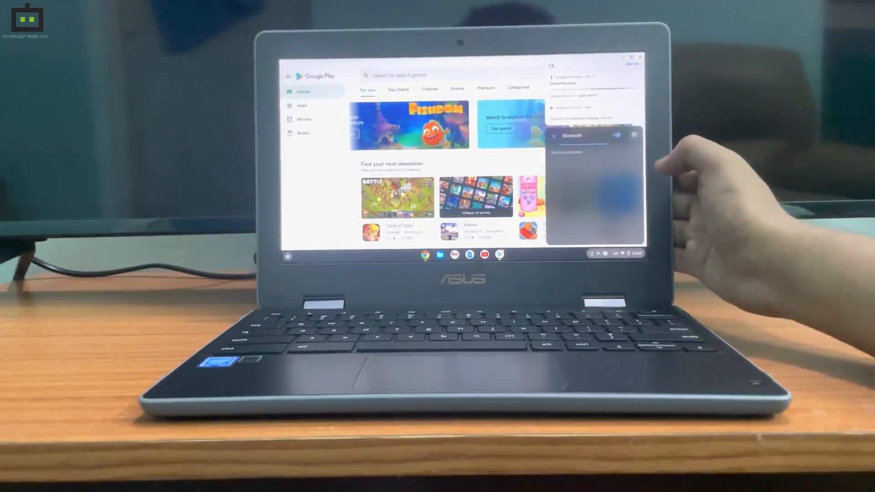